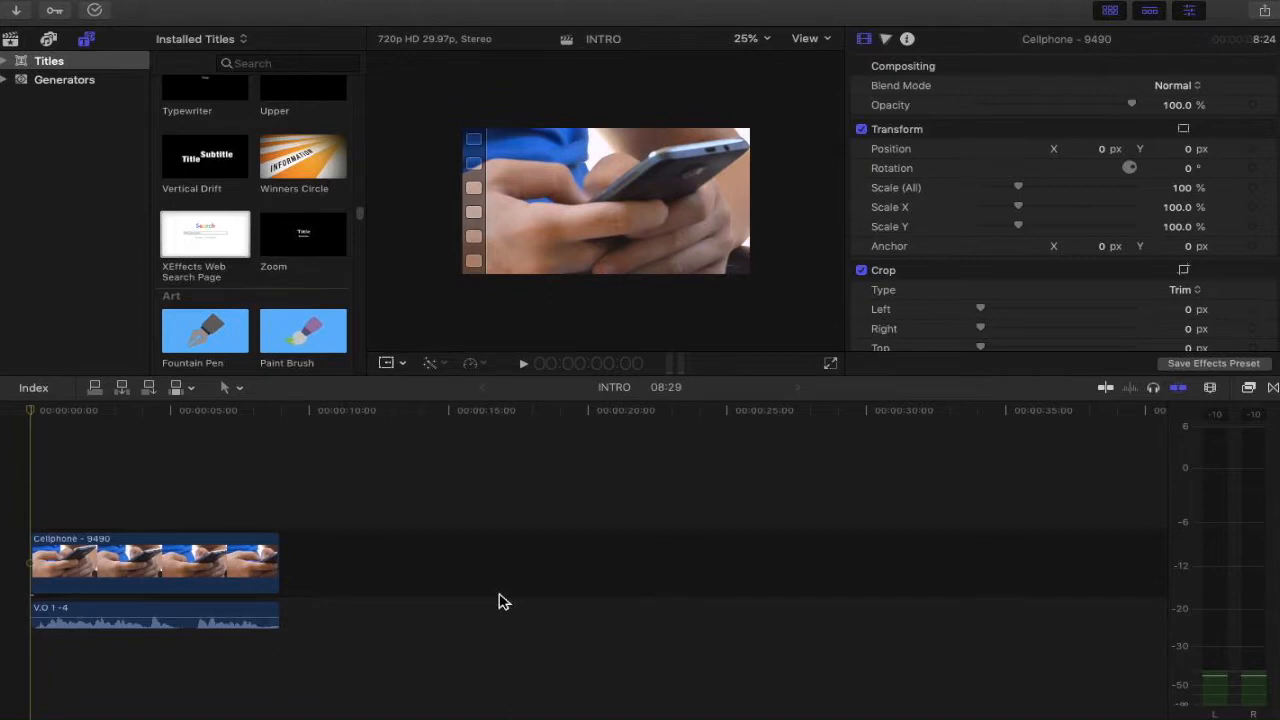
pyautogui.moveTo(268, 516)
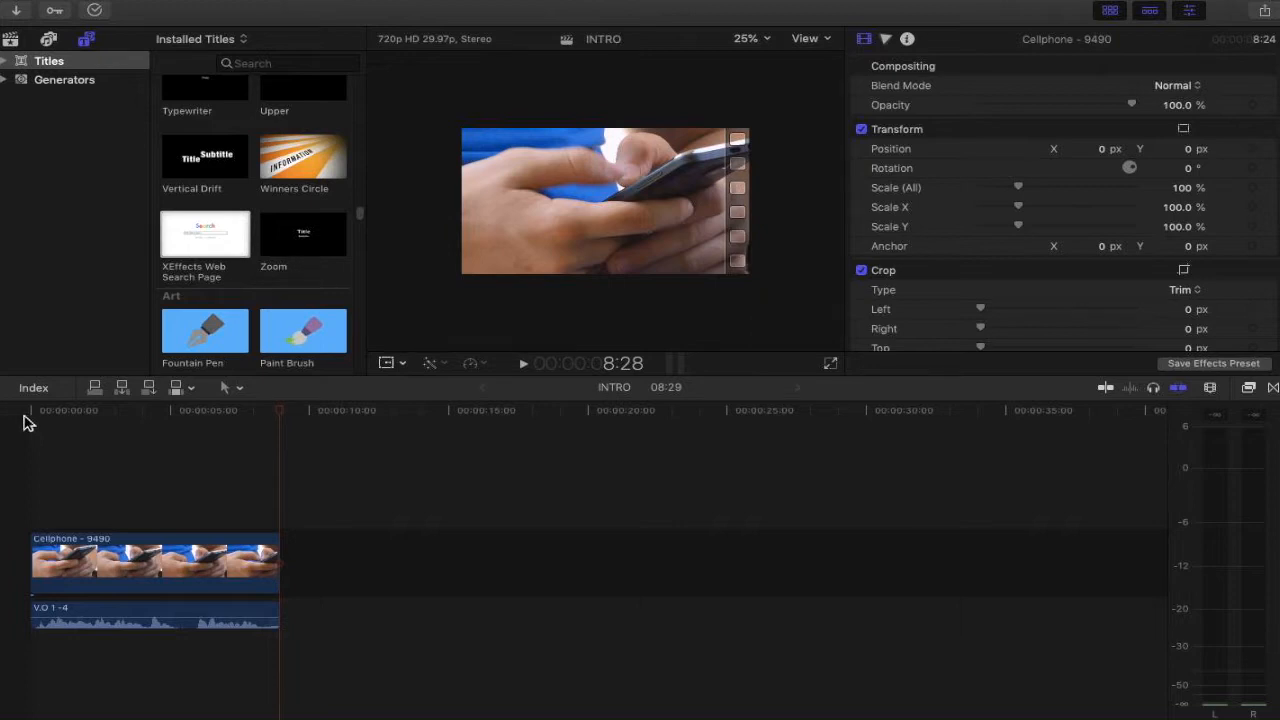
pyautogui.moveTo(48, 462)
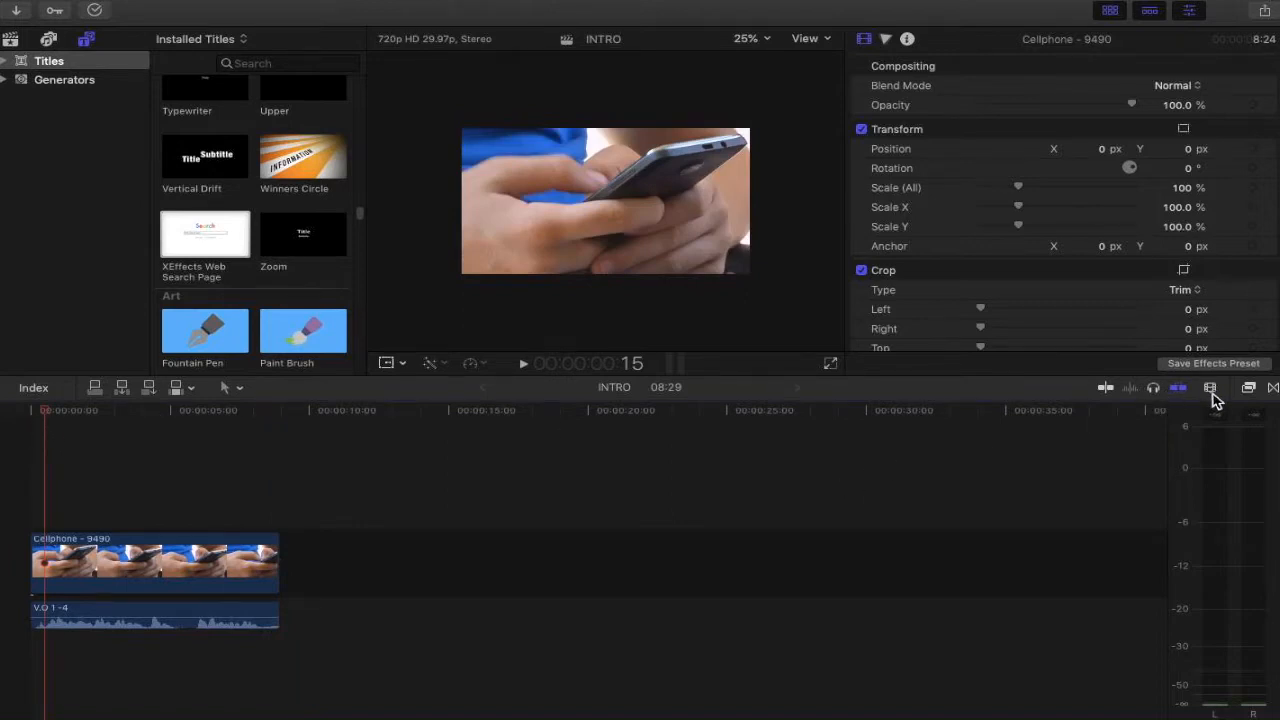
pyautogui.moveTo(1210, 388)
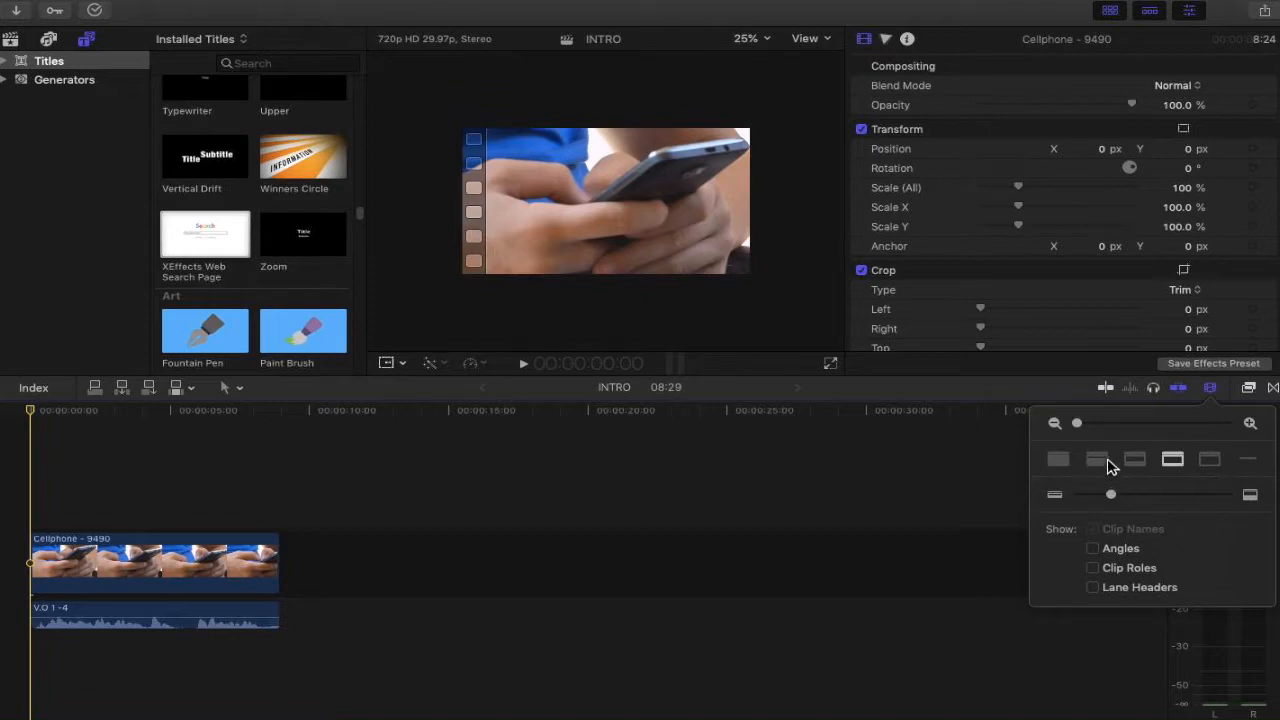
pyautogui.moveTo(1108, 464)
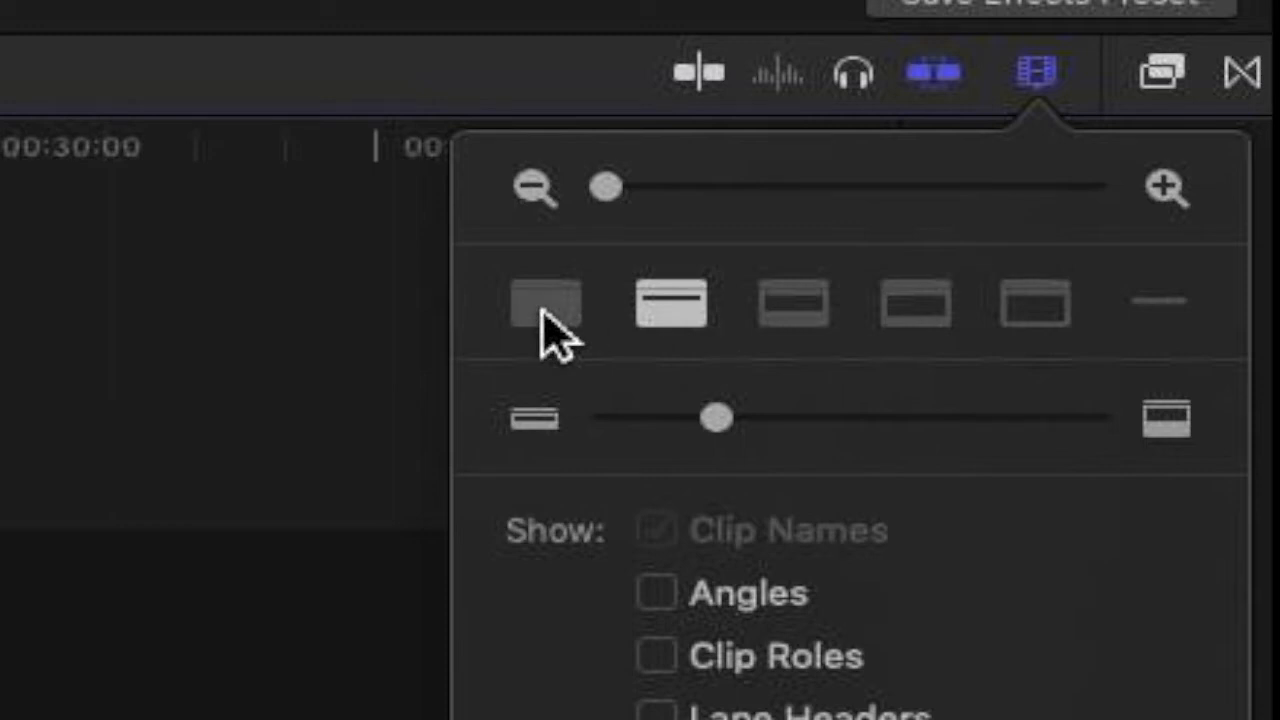
# Show timeline clips as large audio waveforms only, without filmstrip thumbnails
pyautogui.click(544, 304)
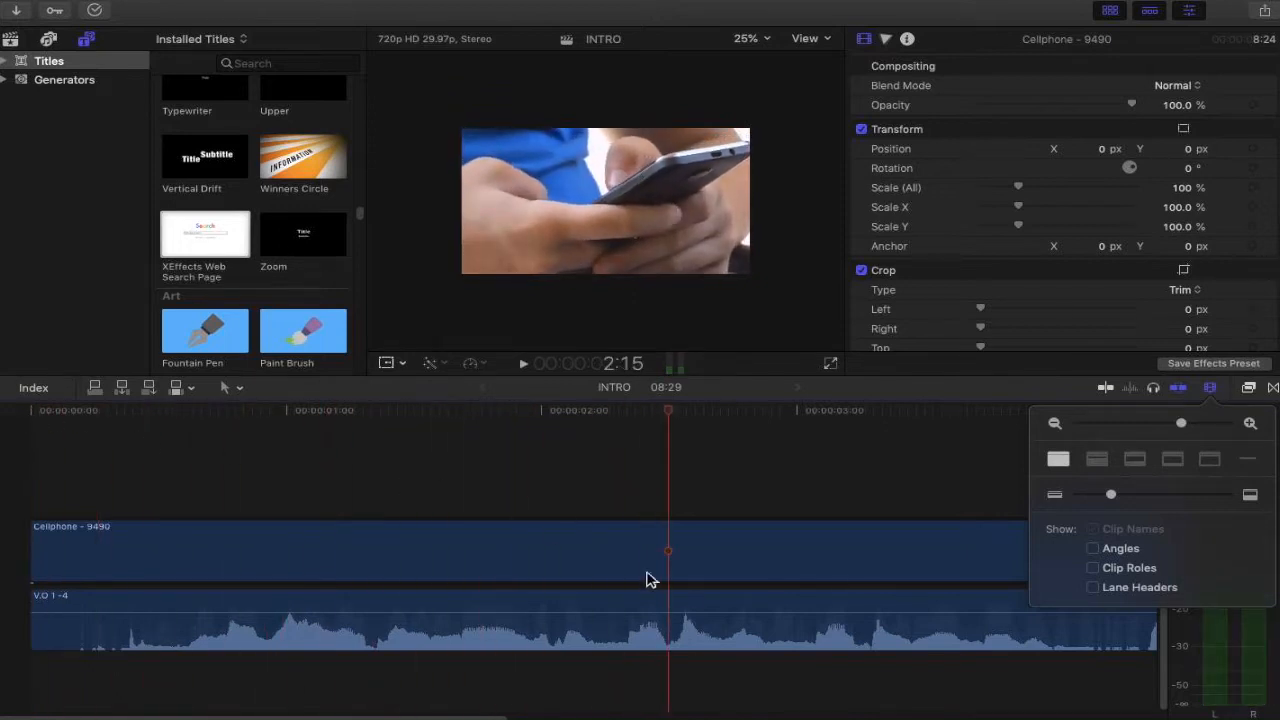
# Mark the end of the spoken word as Marker 2 at 00:00:03:04 and keep it
pyautogui.click(612, 410)
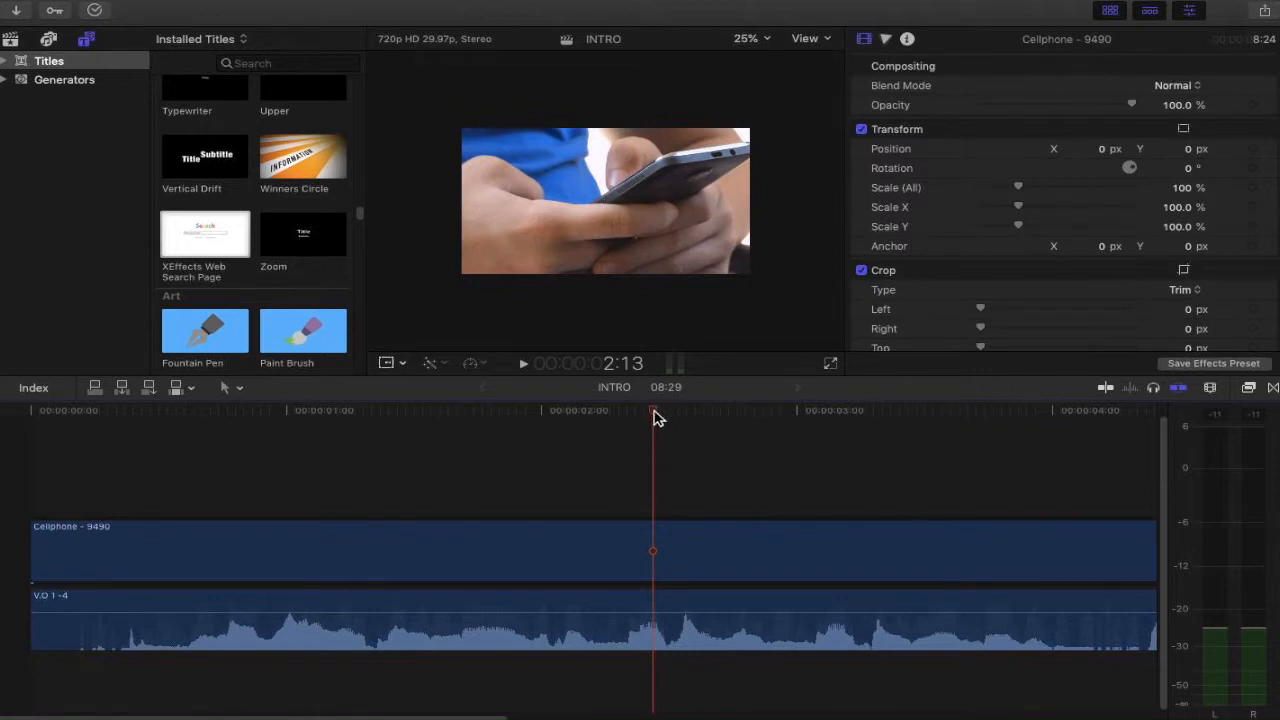
pyautogui.moveTo(658, 576)
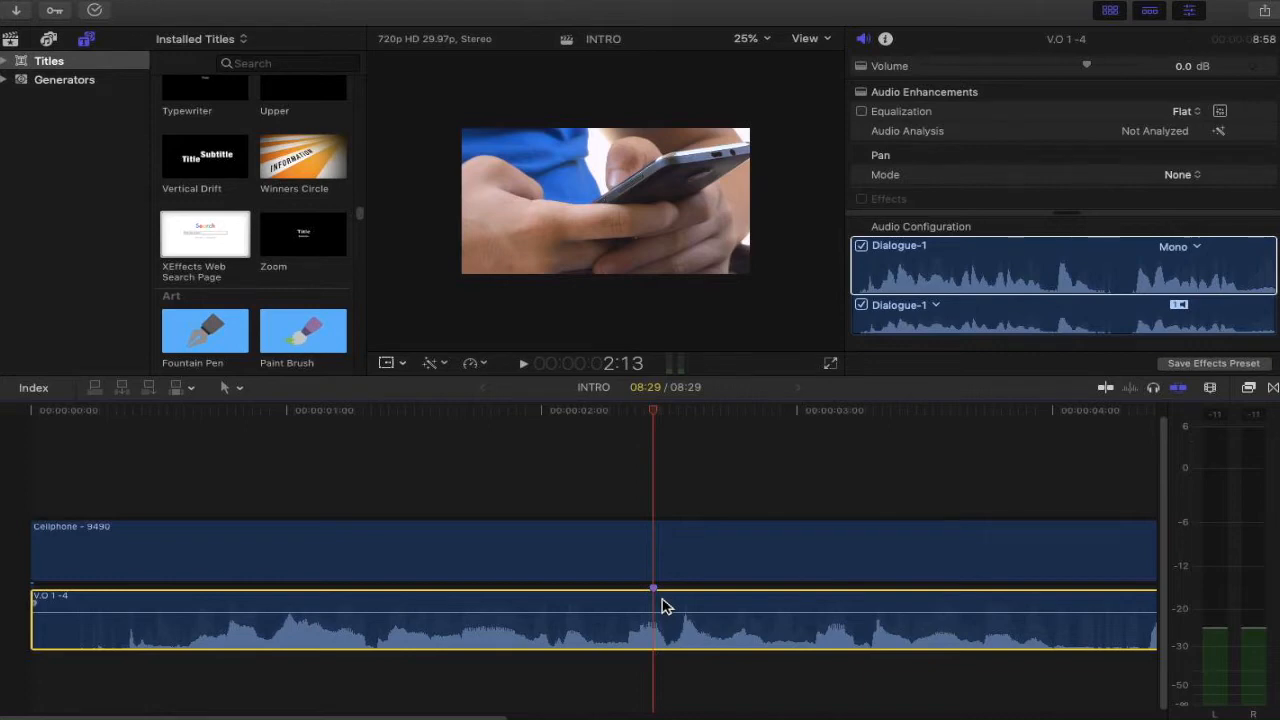
pyautogui.click(844, 410)
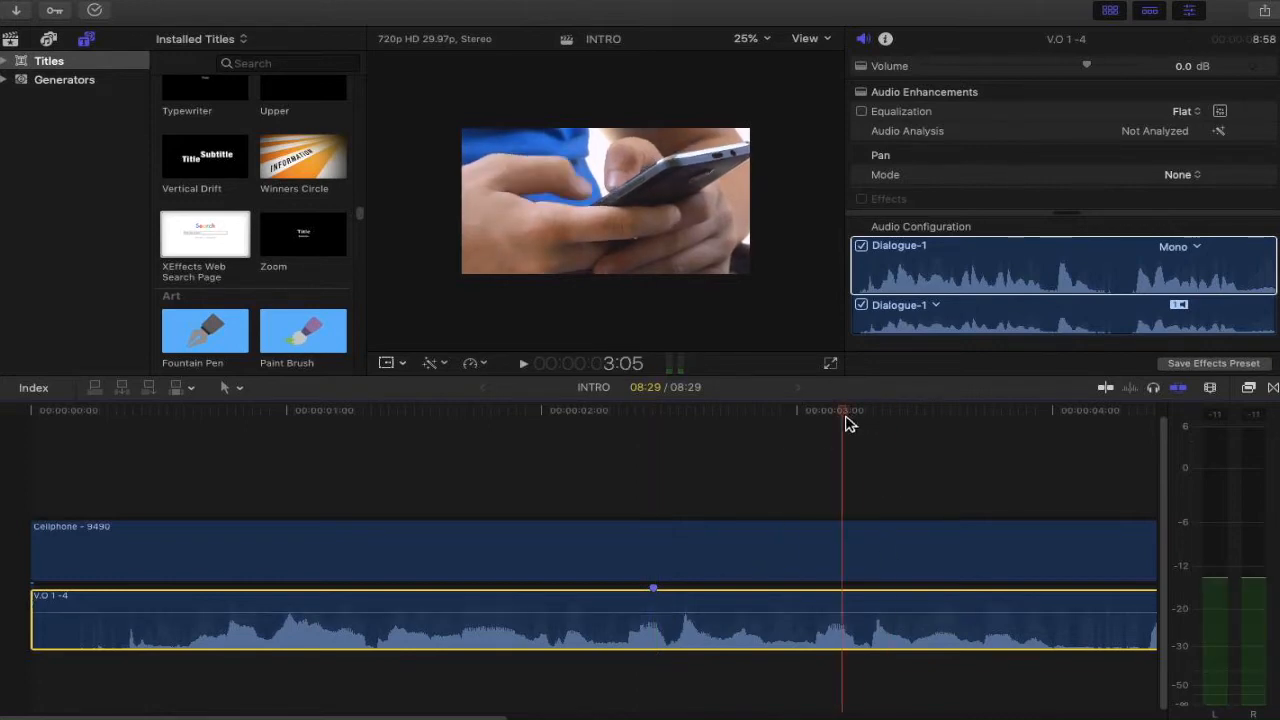
pyautogui.click(600, 550)
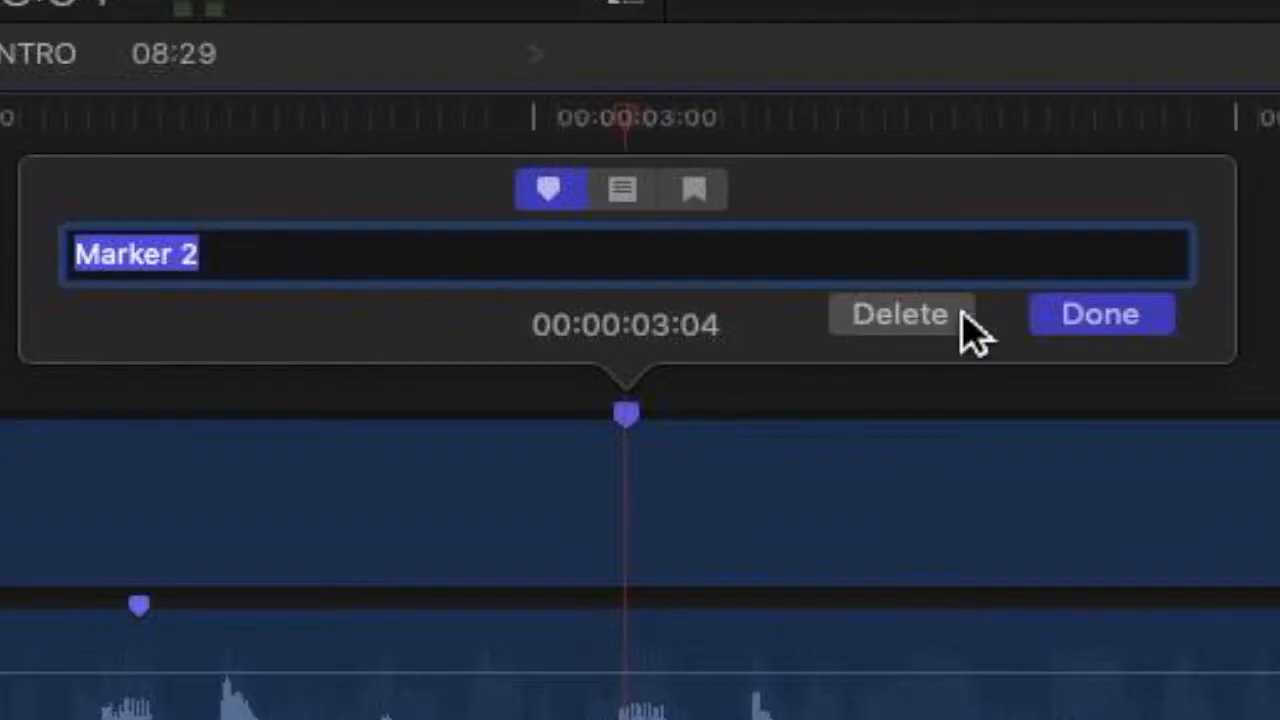
pyautogui.click(1100, 312)
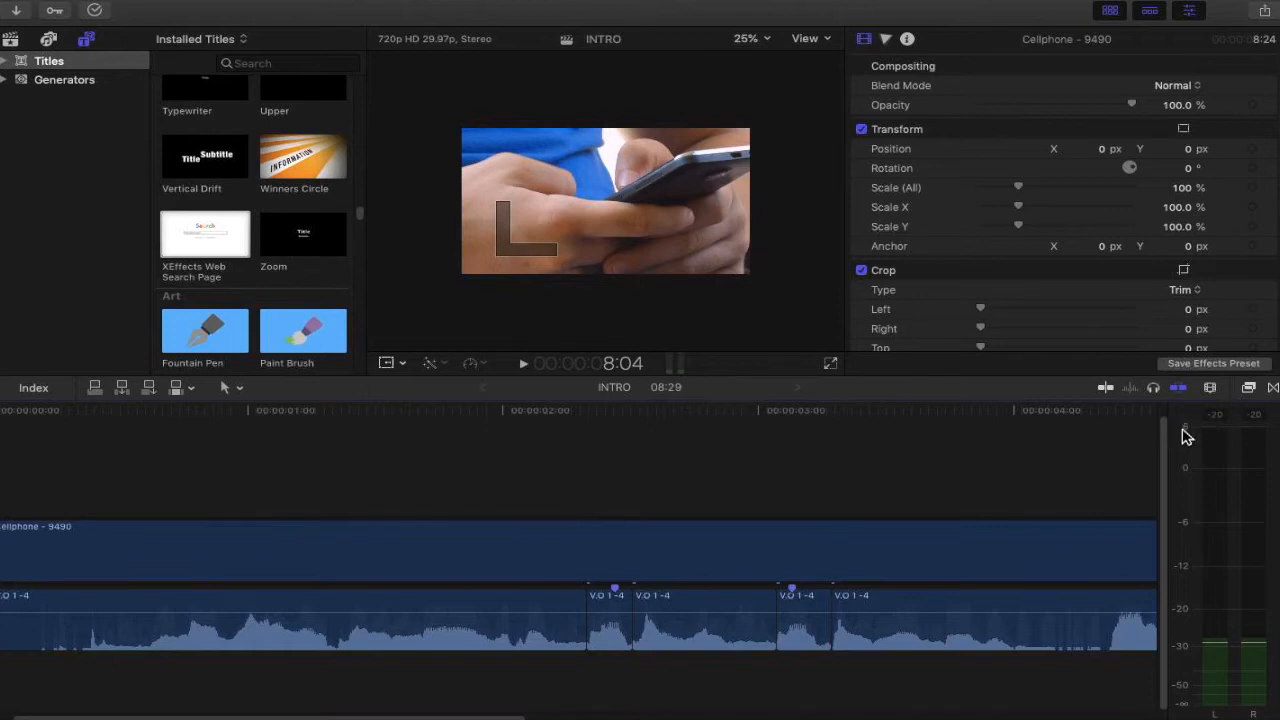
pyautogui.moveTo(1236, 406)
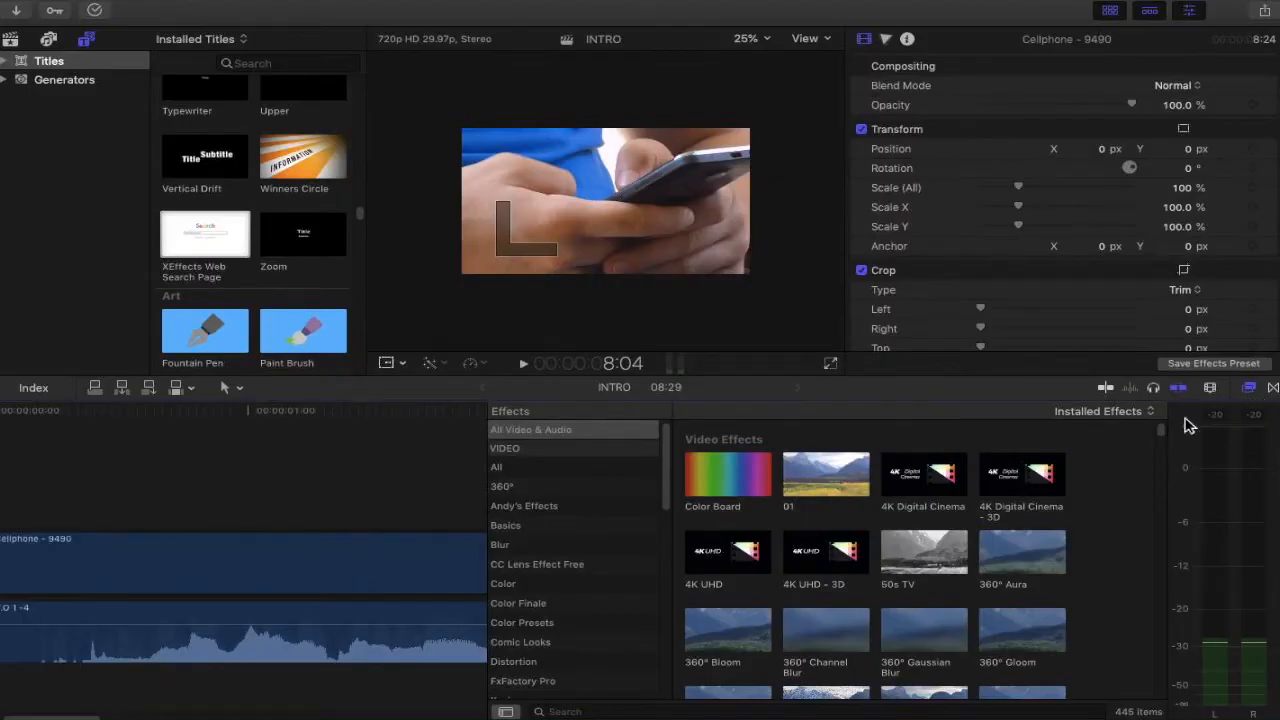
pyautogui.moveTo(564, 444)
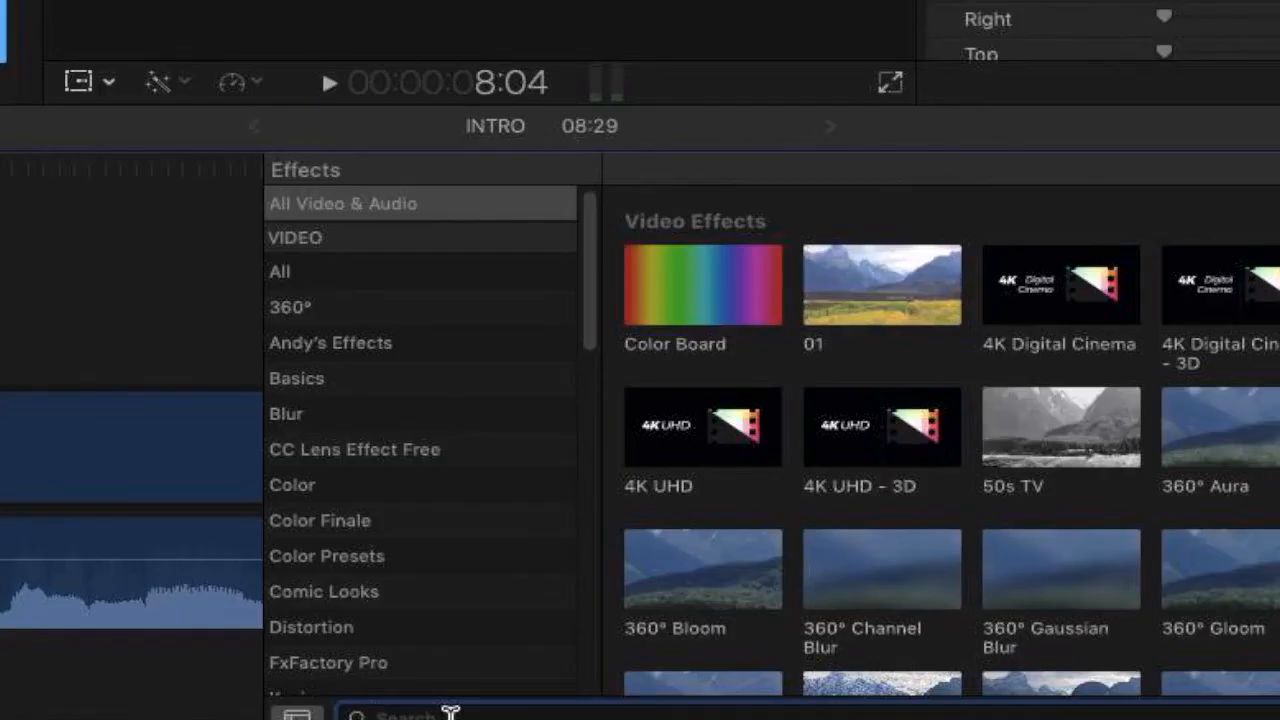
# Filter the Effects browser with 'test' to find the Test Oscillator effect
pyautogui.write('test')
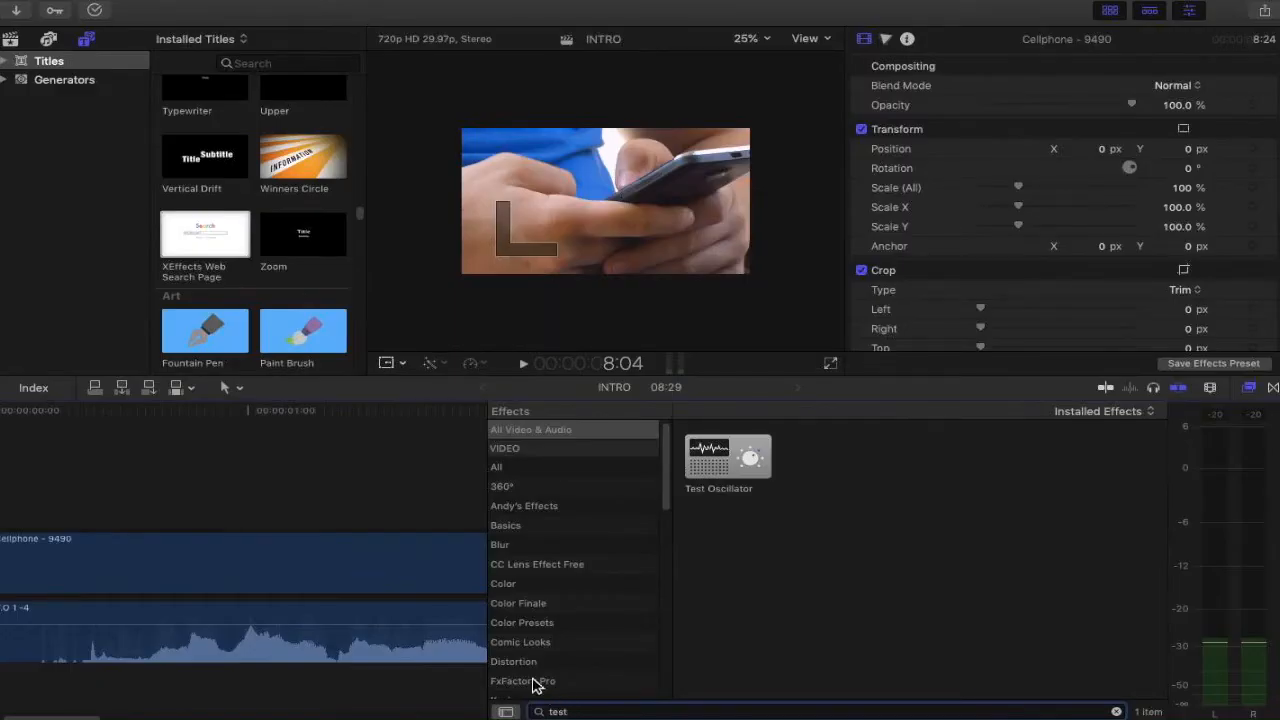
pyautogui.moveTo(728, 504)
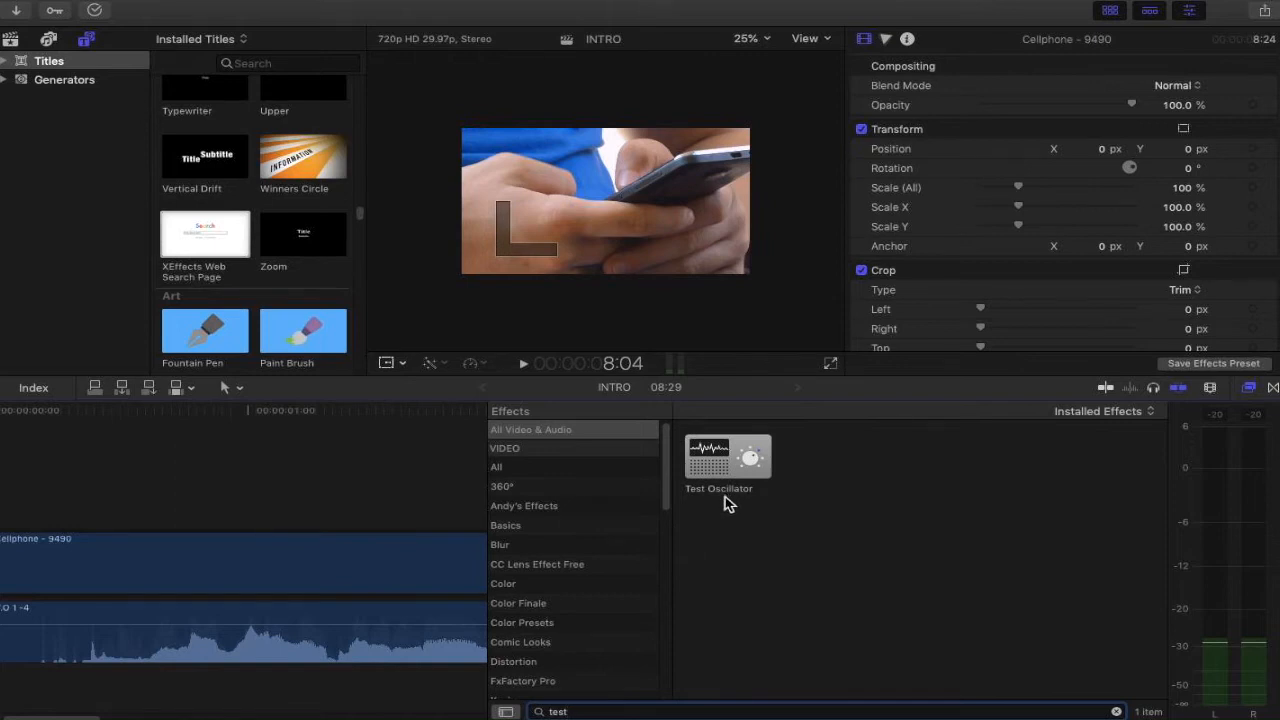
pyautogui.moveTo(640, 582)
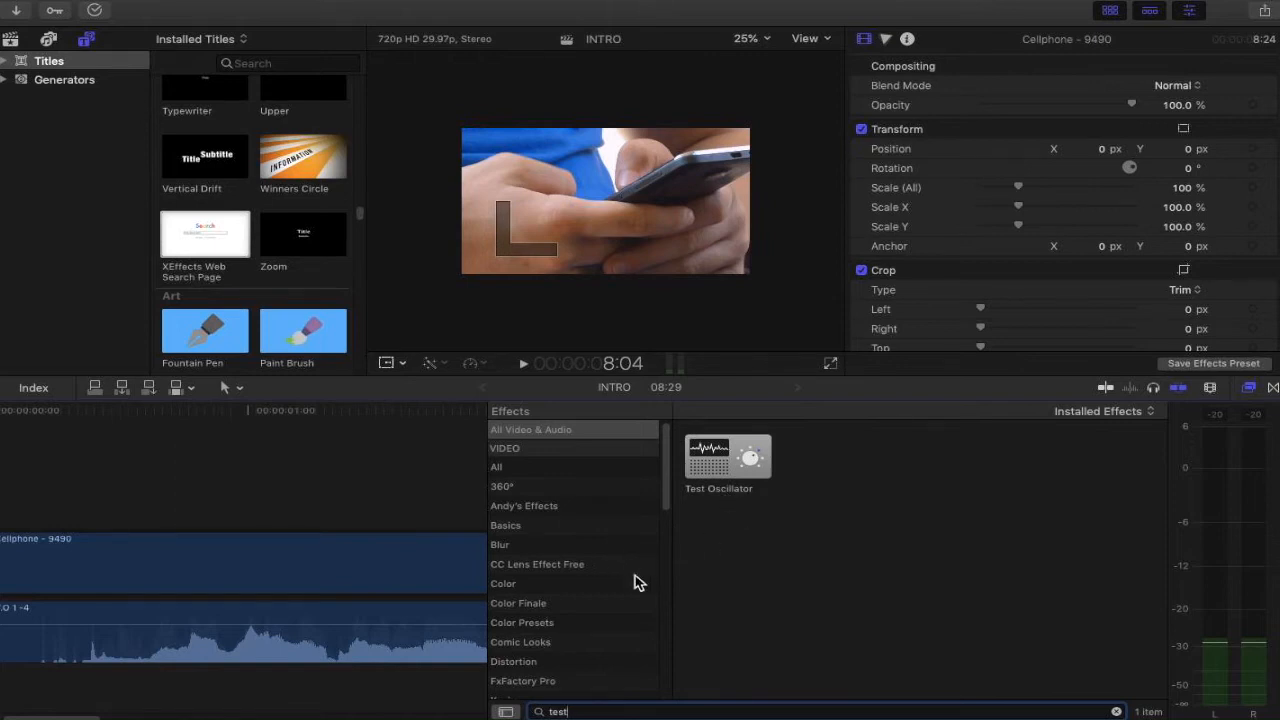
pyautogui.moveTo(692, 612)
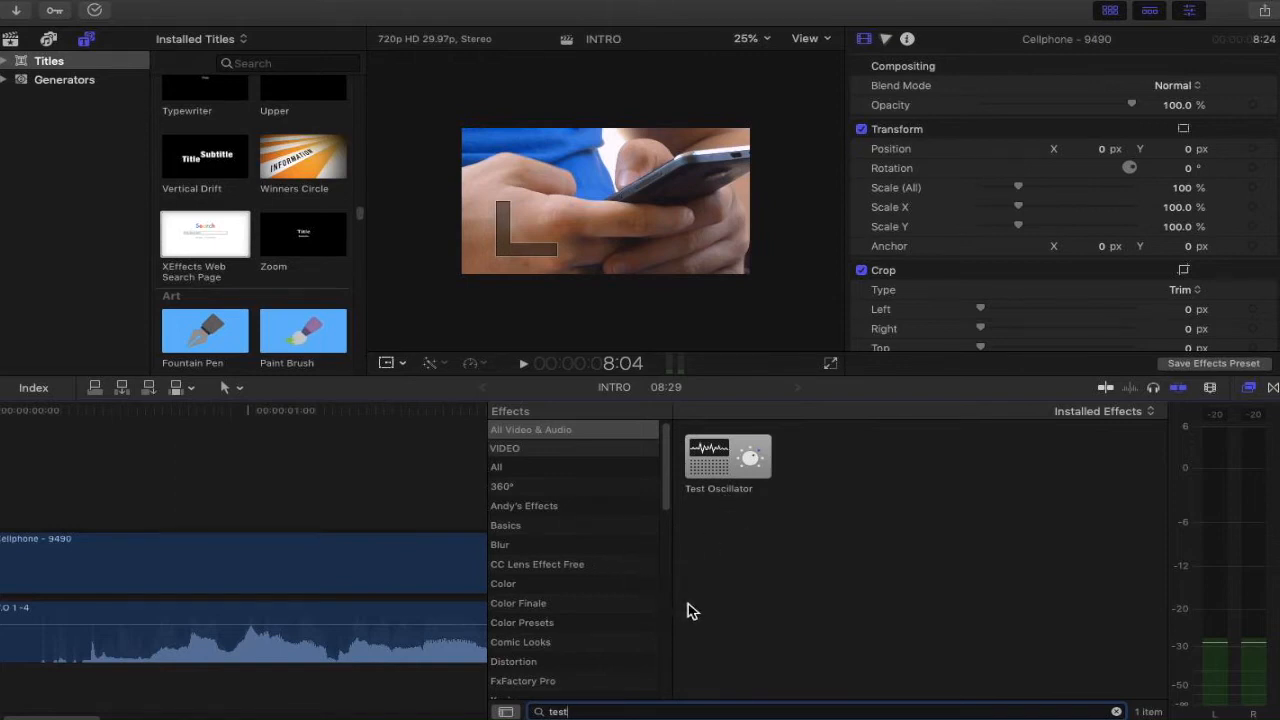
pyautogui.moveTo(590, 588)
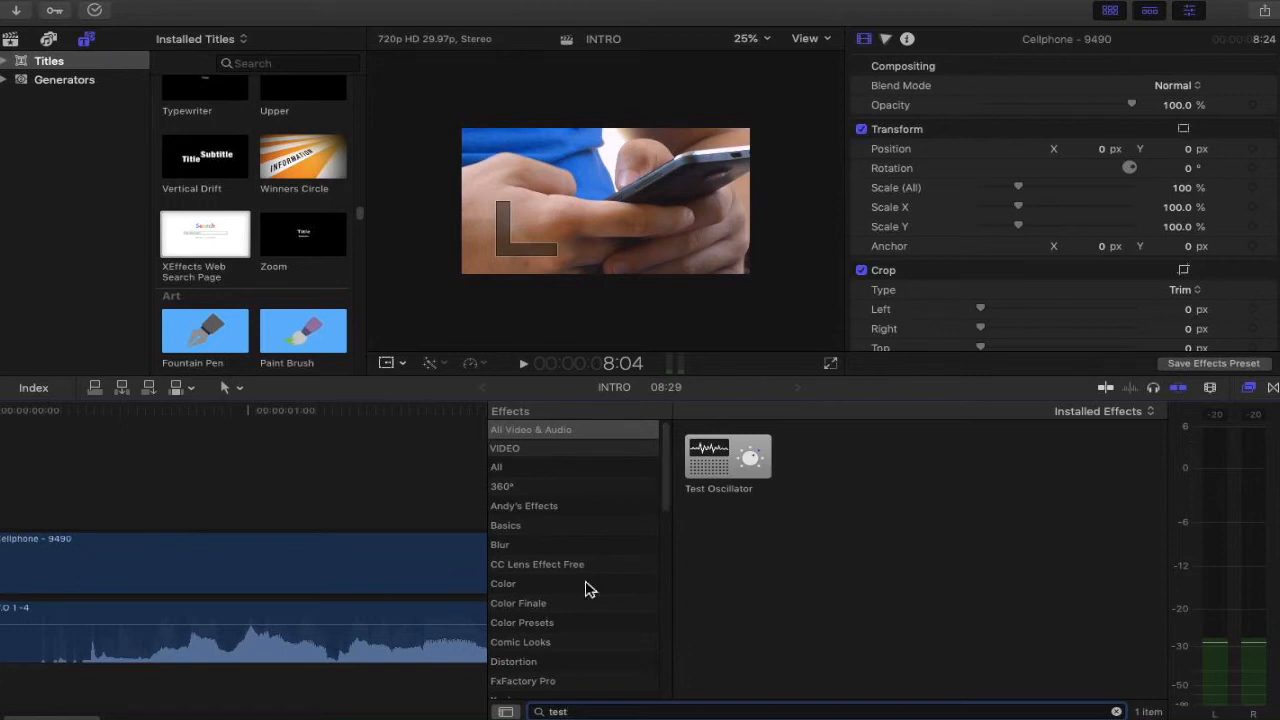
pyautogui.moveTo(532, 580)
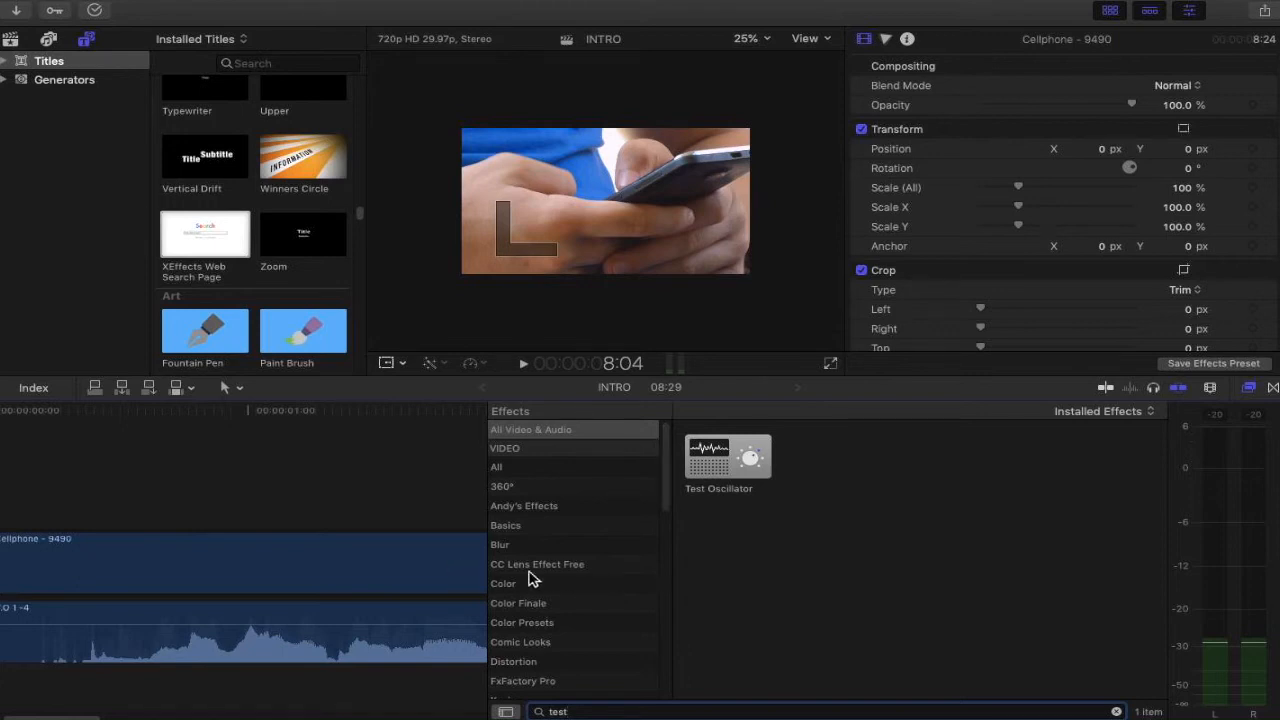
pyautogui.moveTo(424, 572)
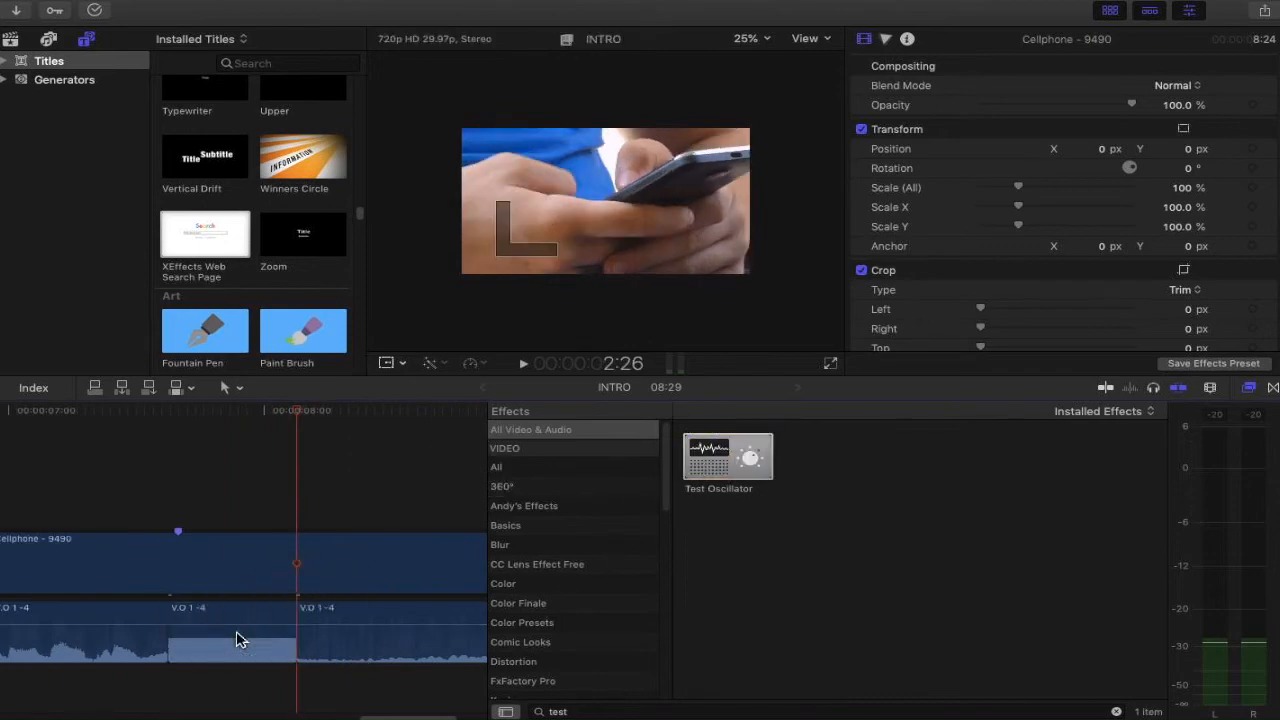
# Apply Test Oscillator to the middle VO segment as a censor beep and play back
pyautogui.click(524, 364)
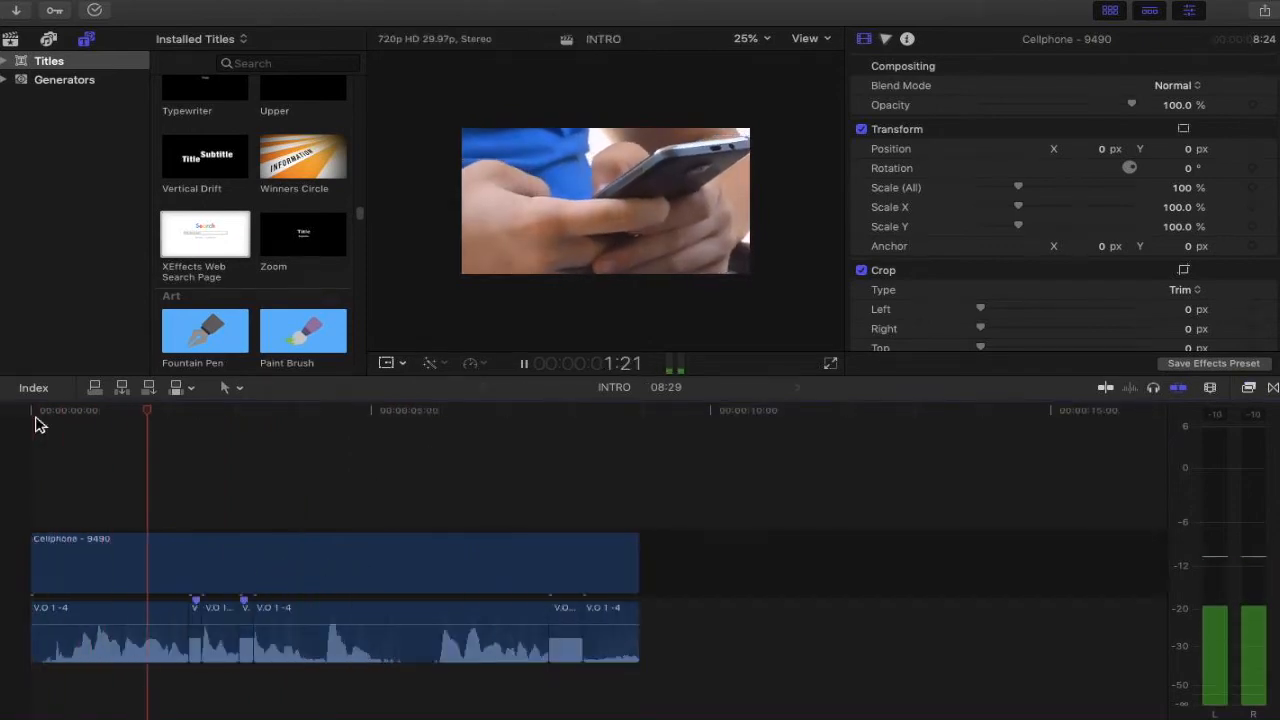